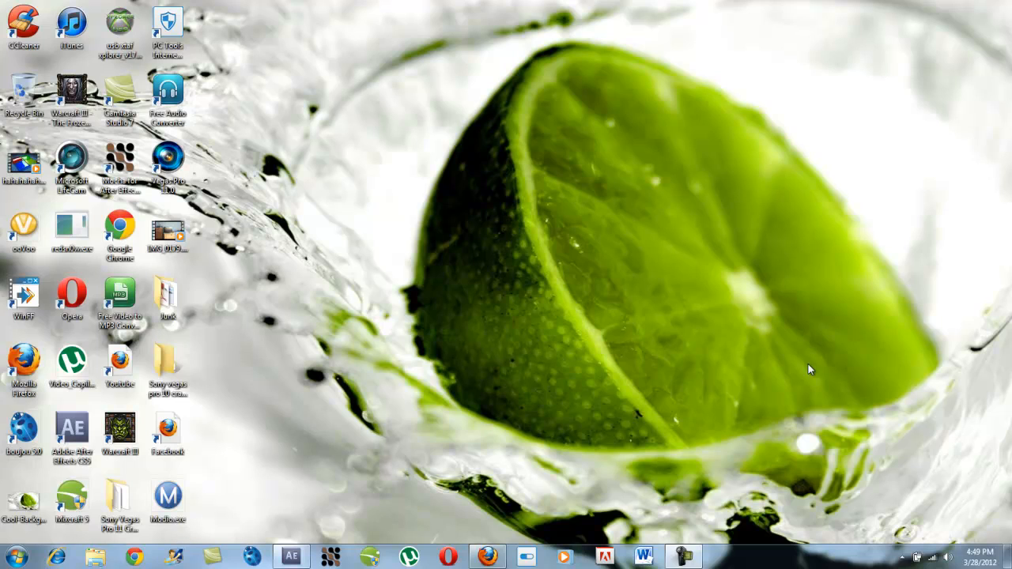
pyautogui.moveTo(394, 317)
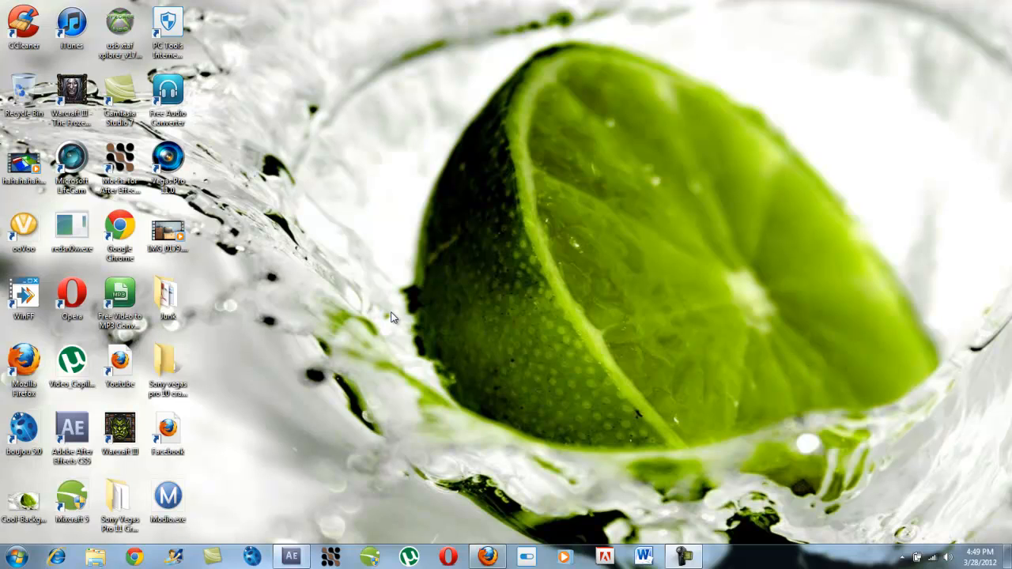
pyautogui.moveTo(307, 149)
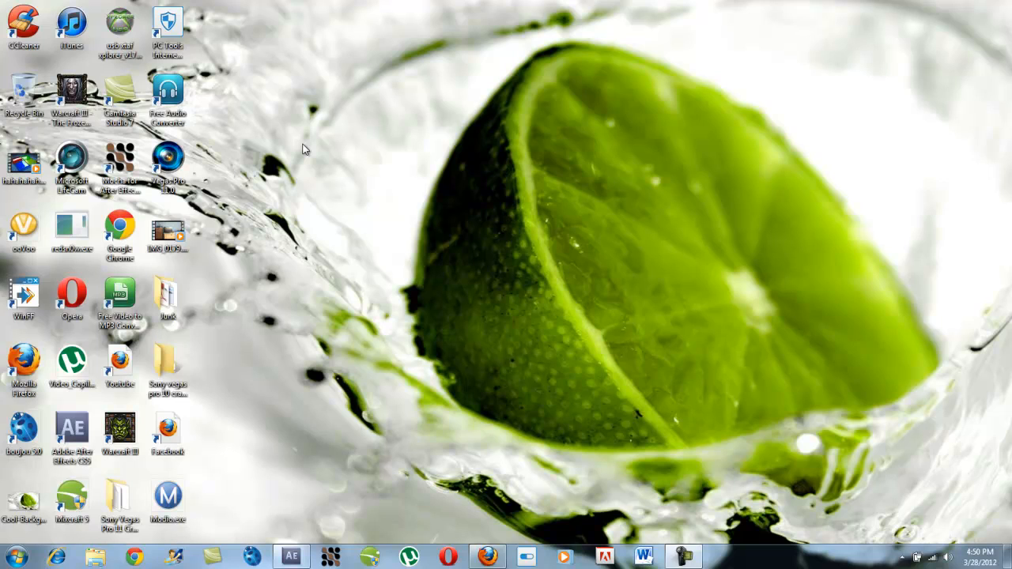
pyautogui.moveTo(424, 361)
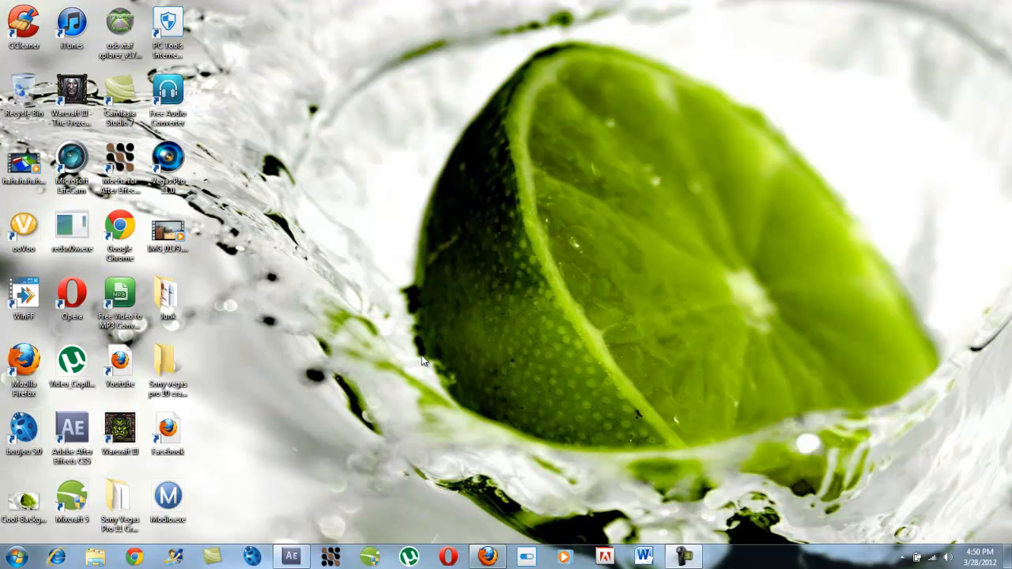
pyautogui.moveTo(326, 427)
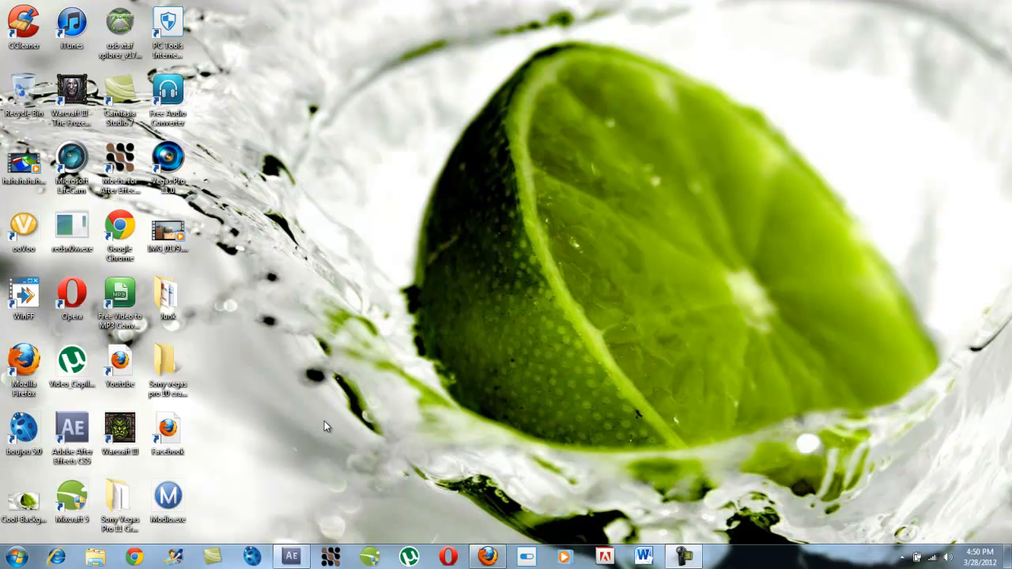
# Step: Bring the After Effects project with the IMG_0179 bedroom composition to the front
pyautogui.click(291, 557)
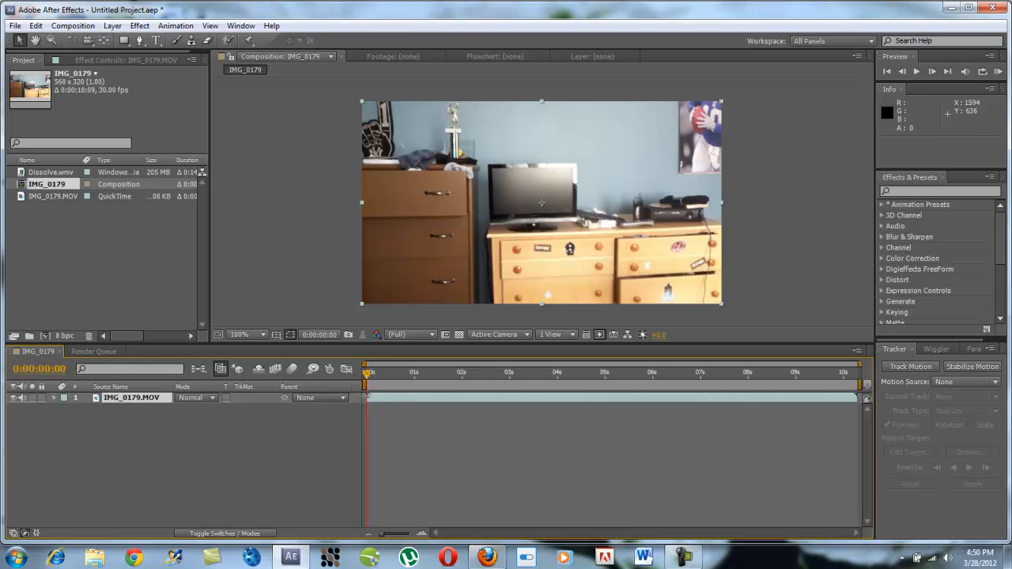
pyautogui.moveTo(354, 419)
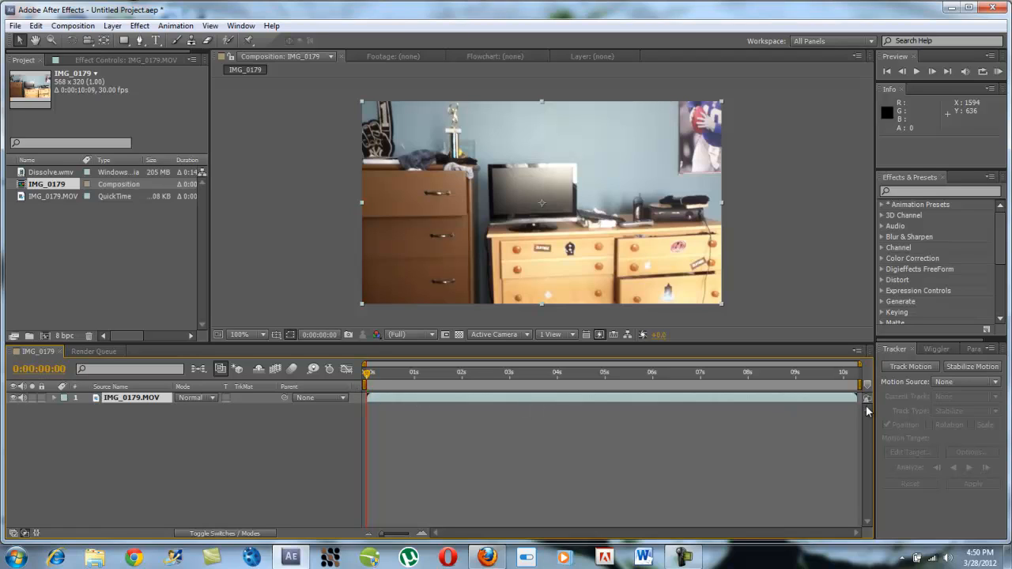
pyautogui.moveTo(696, 420)
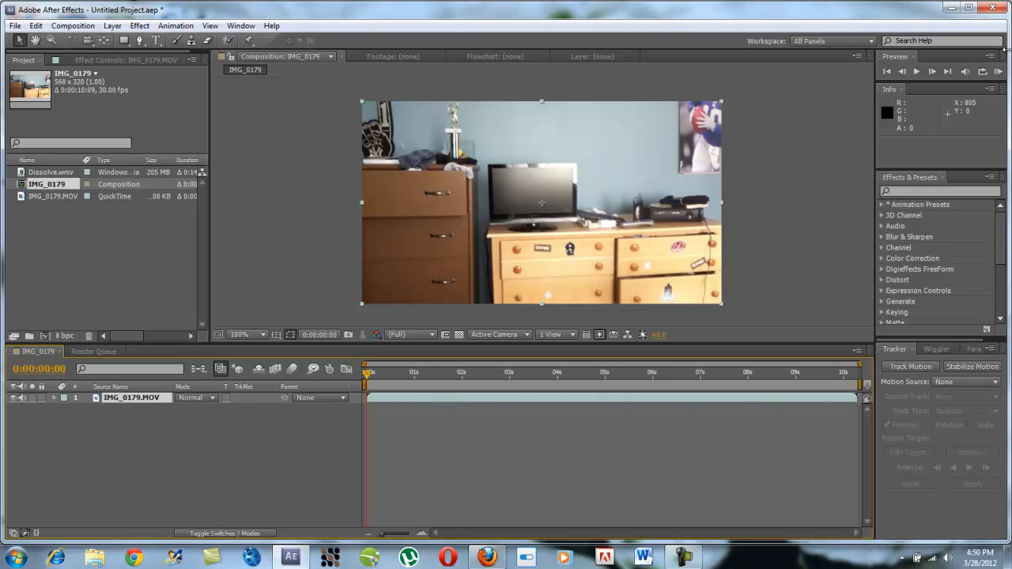
pyautogui.click(918, 71)
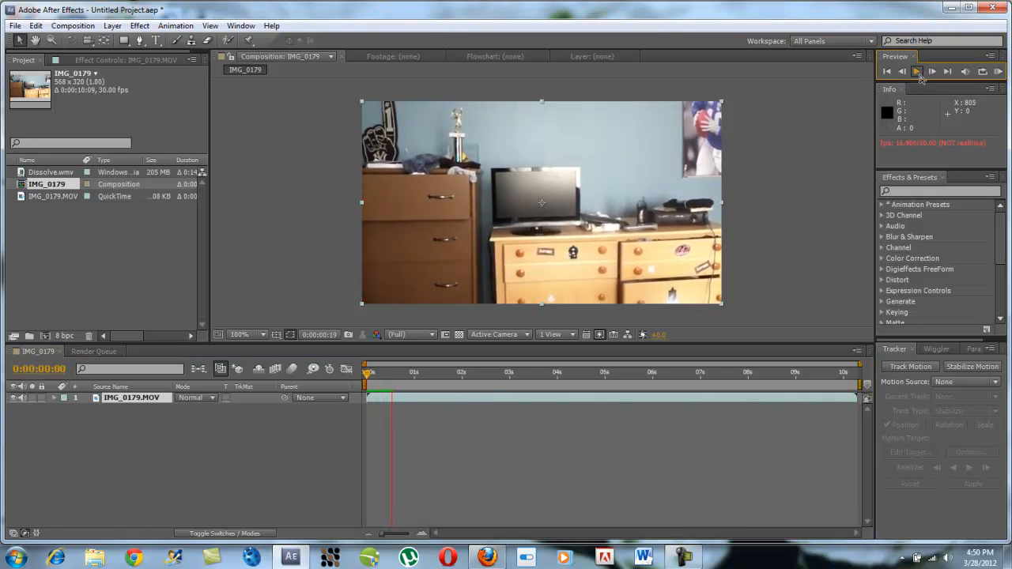
pyautogui.click(917, 72)
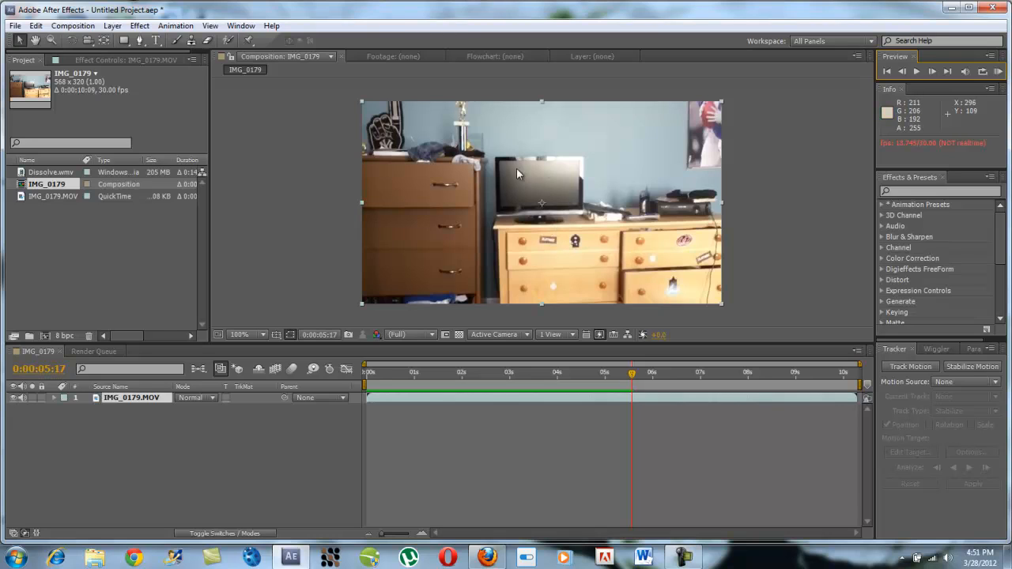
pyautogui.moveTo(633, 372); pyautogui.dragTo(367, 372)
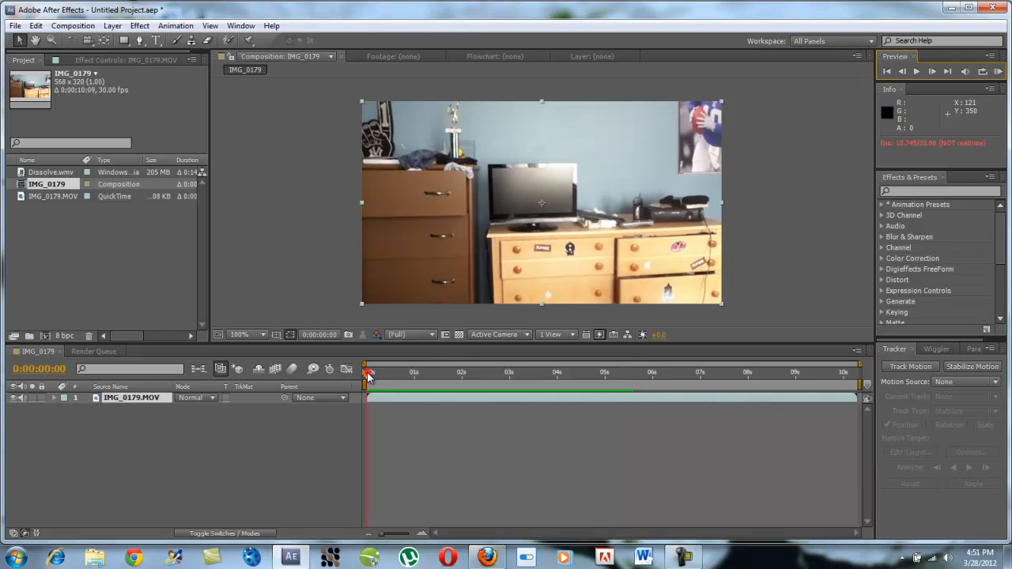
pyautogui.moveTo(367, 373)
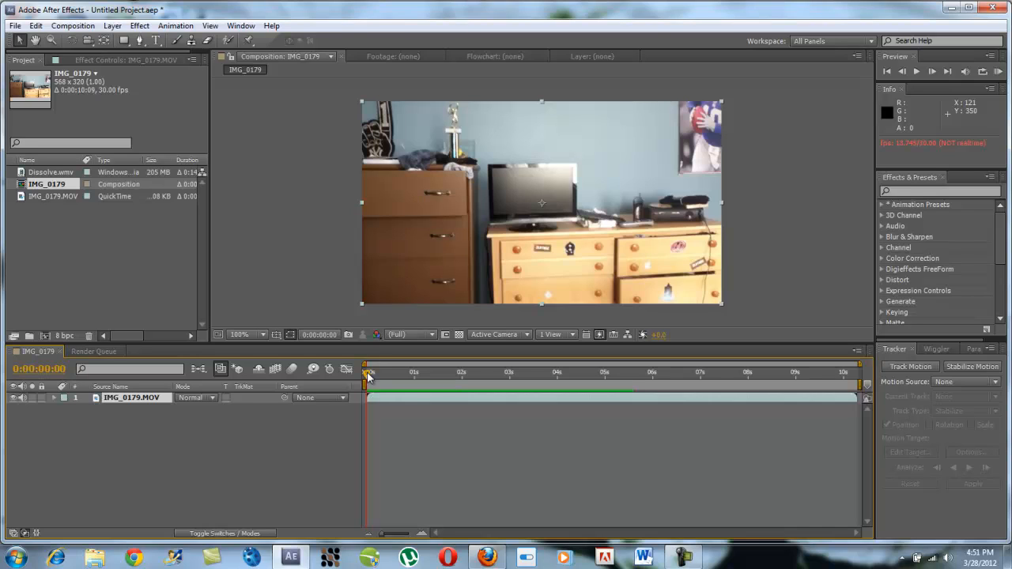
pyautogui.moveTo(306, 451)
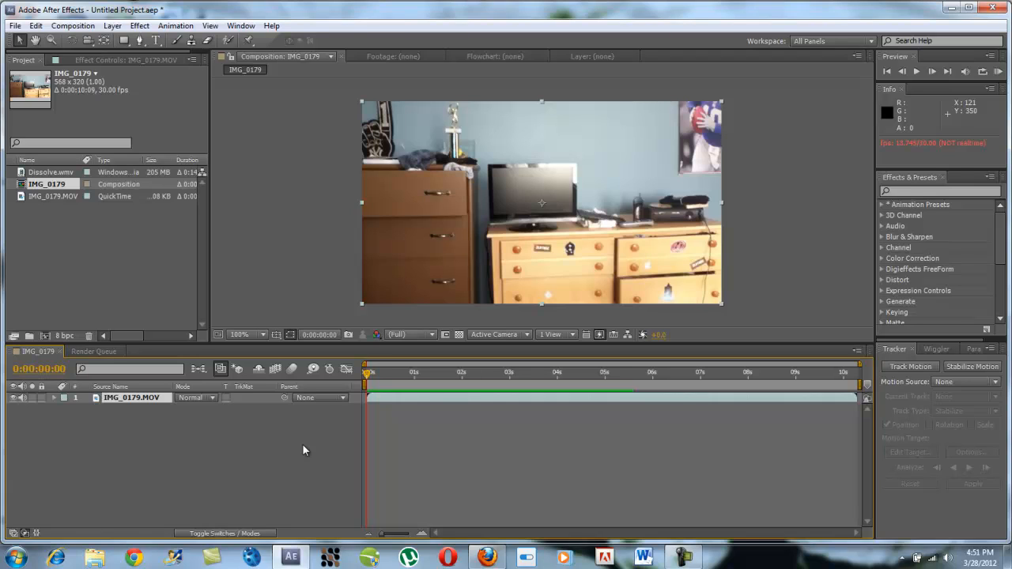
pyautogui.moveTo(418, 384)
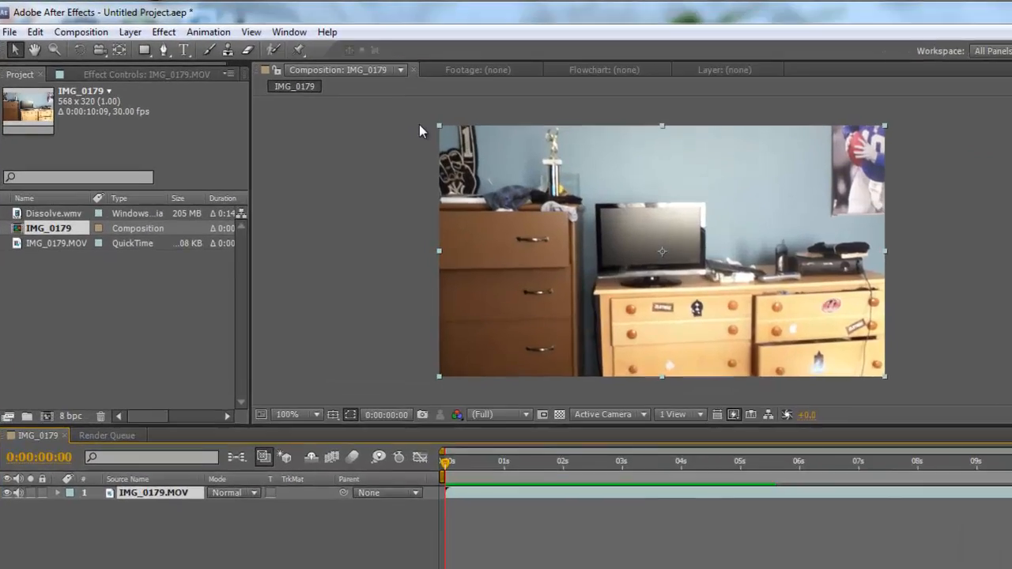
# Step: Start a Stabilize Motion track on the IMG_0179.MOV layer, adding Track Point 1
pyautogui.click(288, 32)
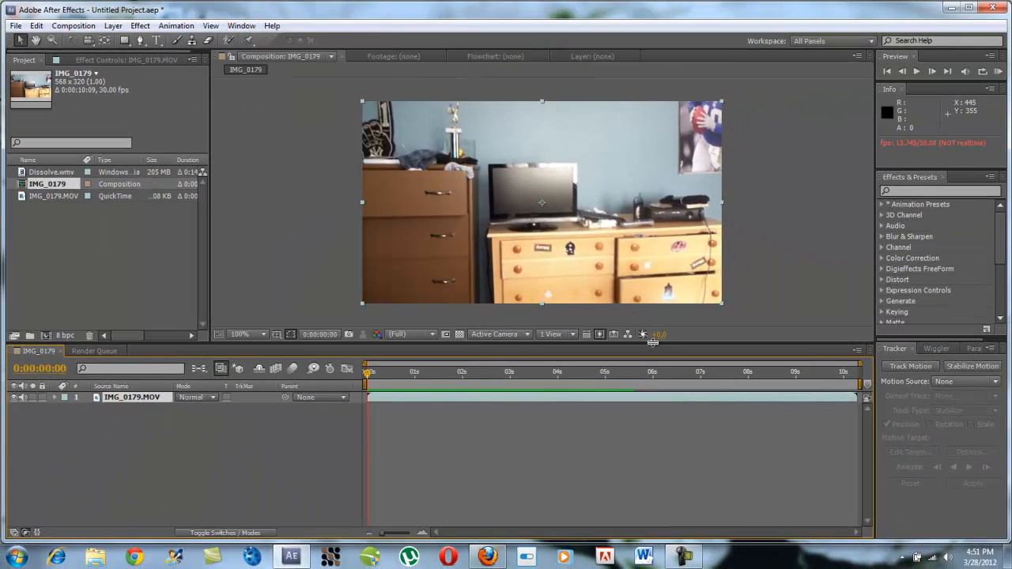
pyautogui.click(911, 366)
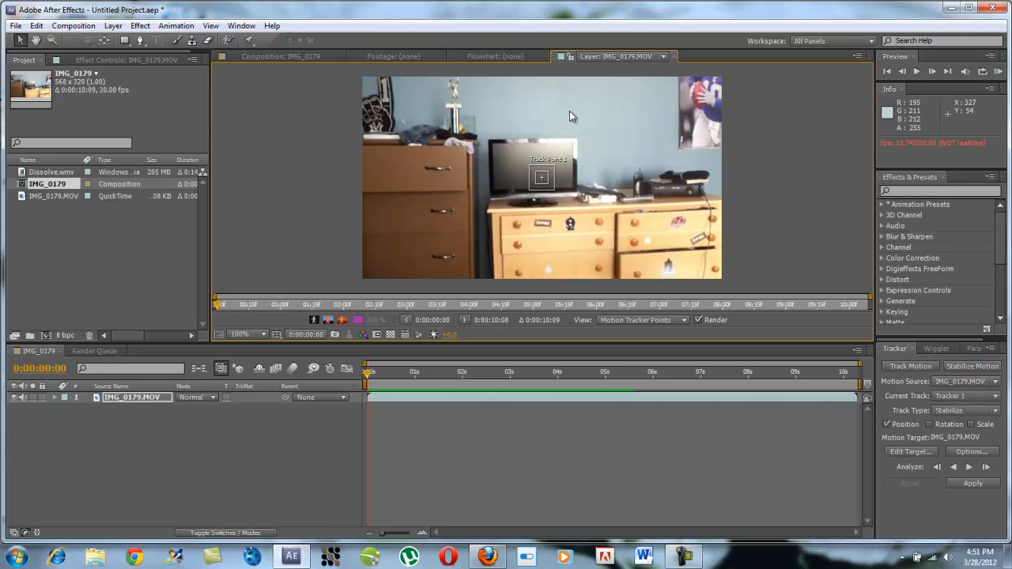
pyautogui.moveTo(487, 244)
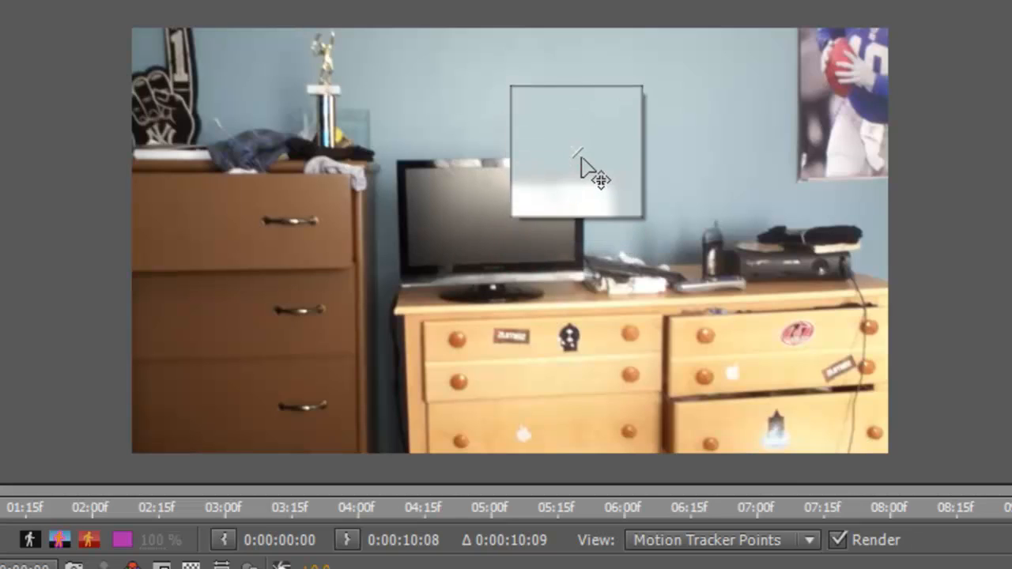
# Step: Position Track Point 1 on the top-right corner of the television
pyautogui.moveTo(588, 174); pyautogui.dragTo(593, 193)
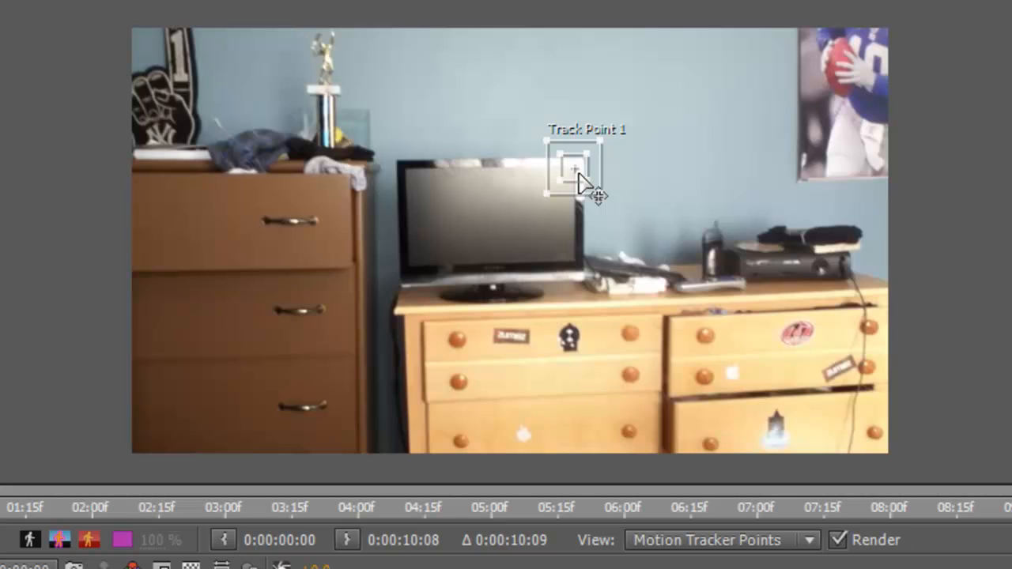
pyautogui.moveTo(609, 182)
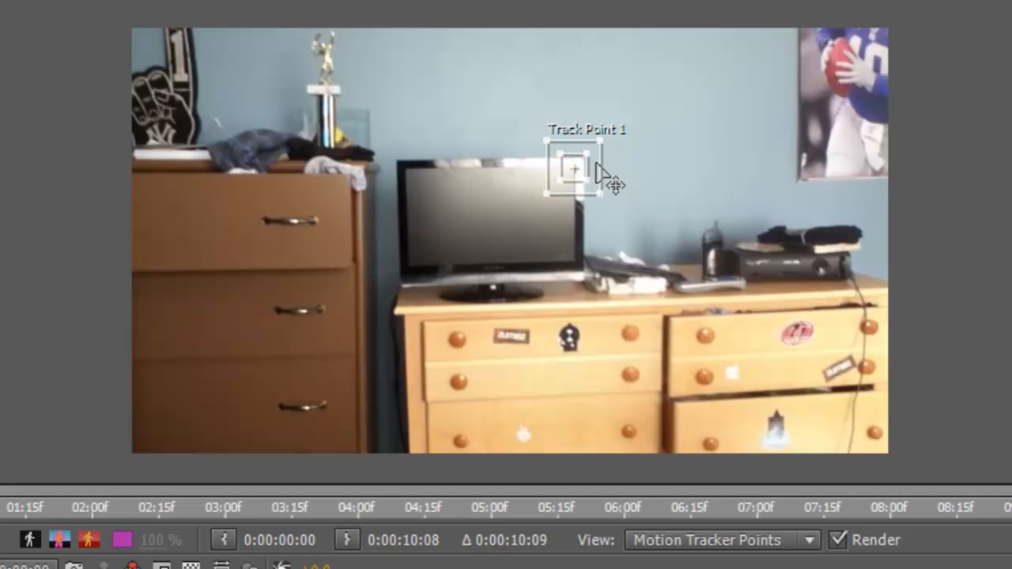
pyautogui.moveTo(576, 176)
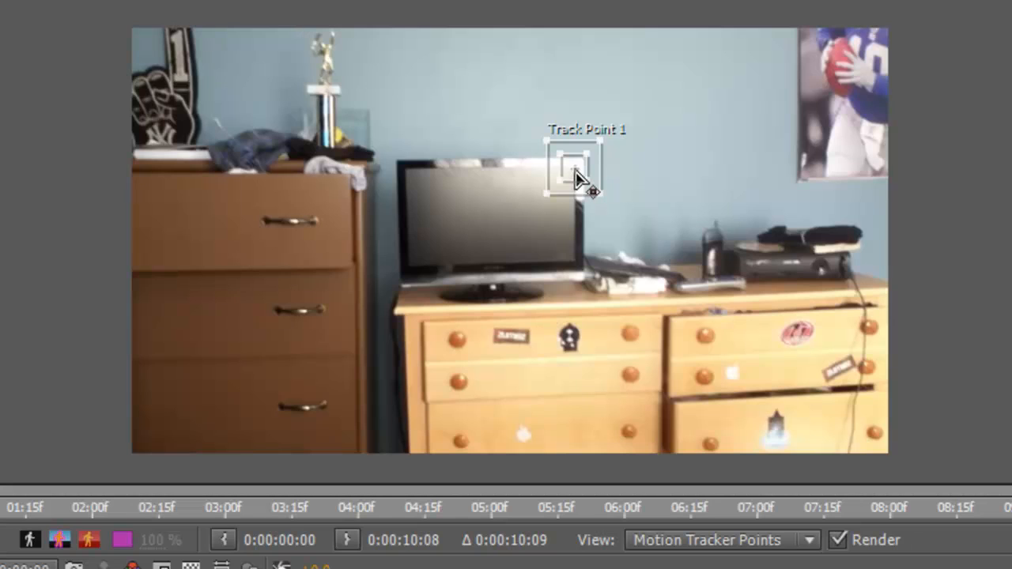
pyautogui.moveTo(576, 176)
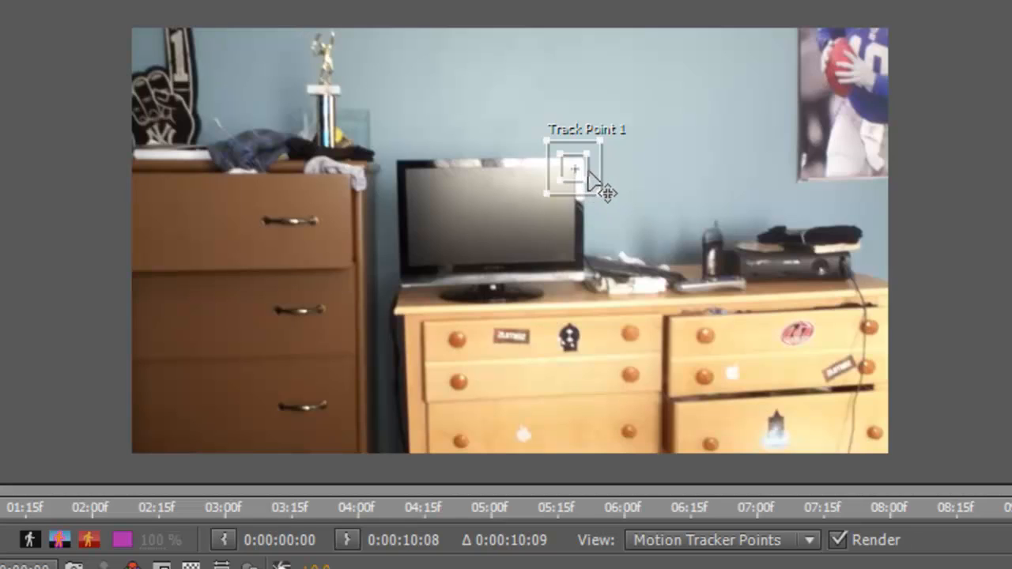
pyautogui.moveTo(636, 221)
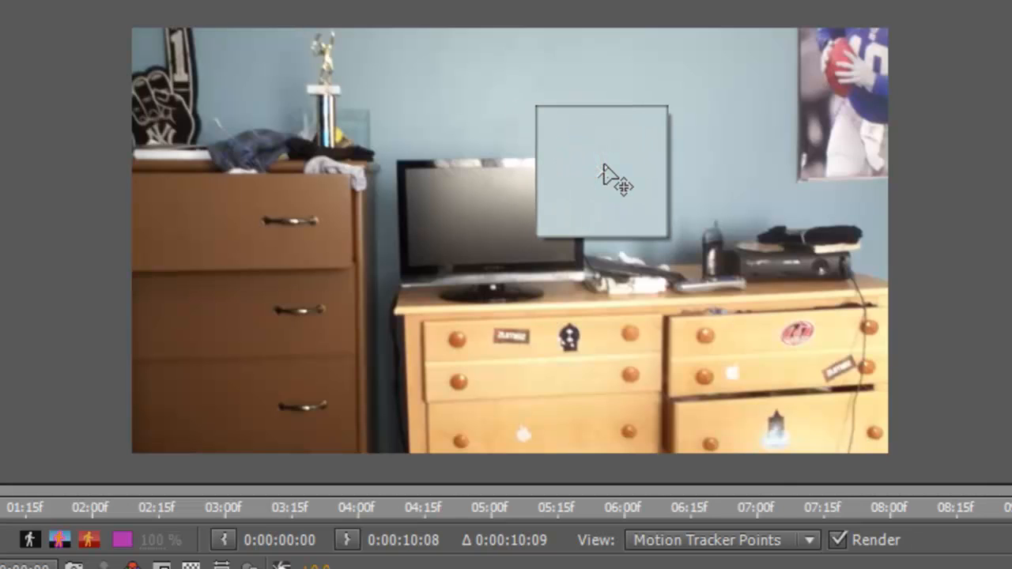
# Step: Test Track Point 1 on the dresser drawer sticker, then move it back to the TV corner
pyautogui.moveTo(601, 170); pyautogui.dragTo(709, 367)
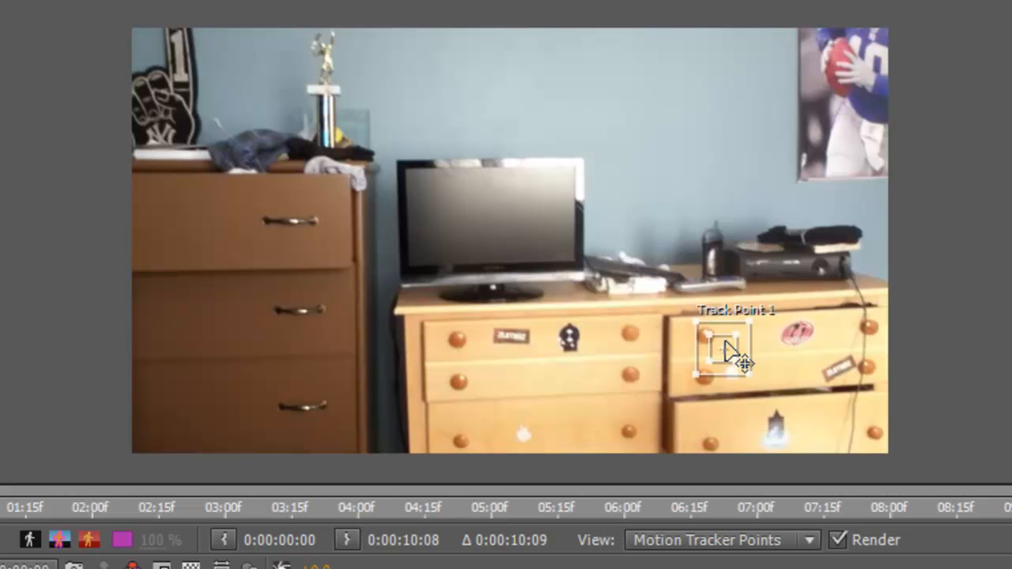
pyautogui.moveTo(735, 372)
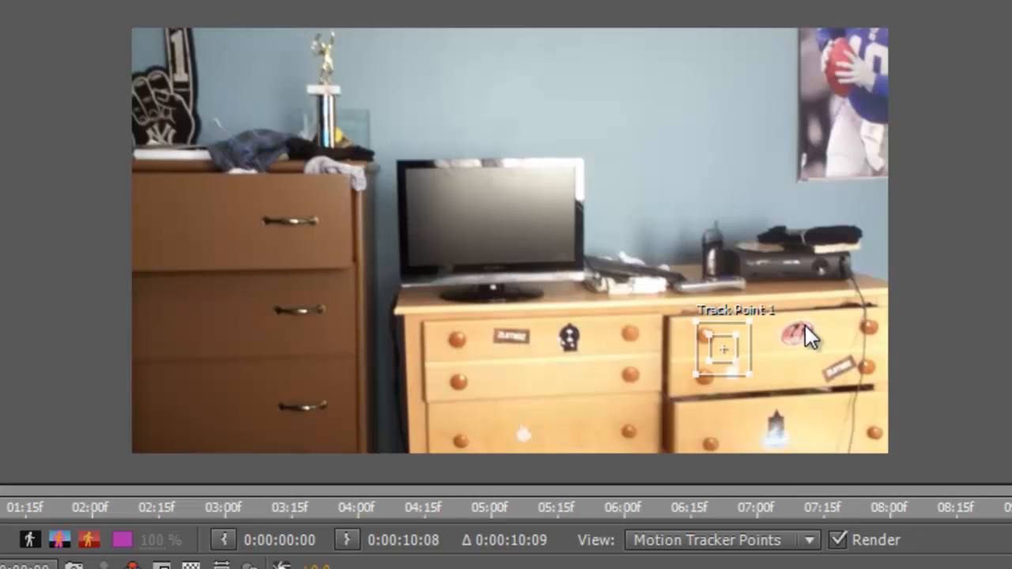
pyautogui.moveTo(756, 356)
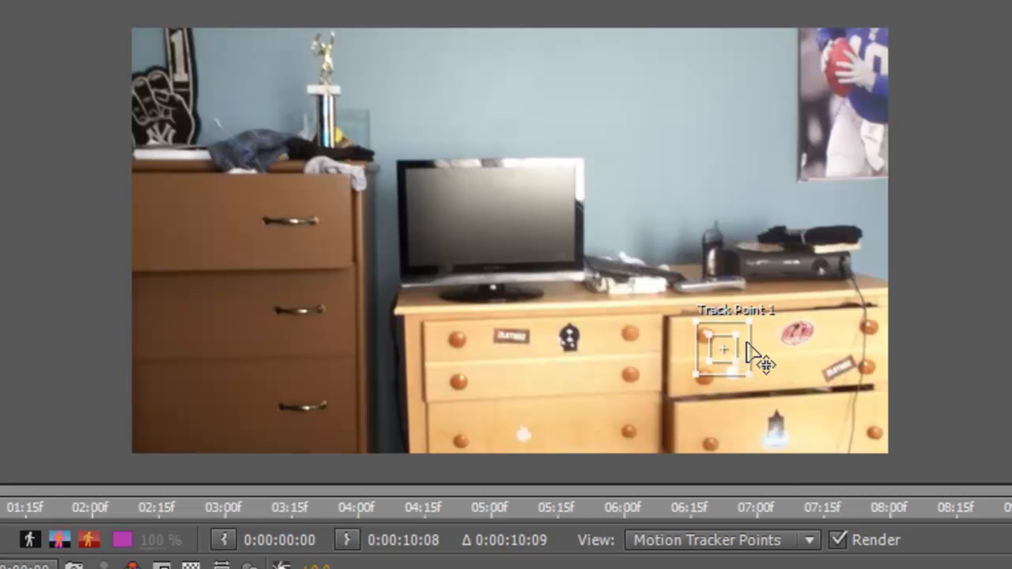
pyautogui.moveTo(735, 364)
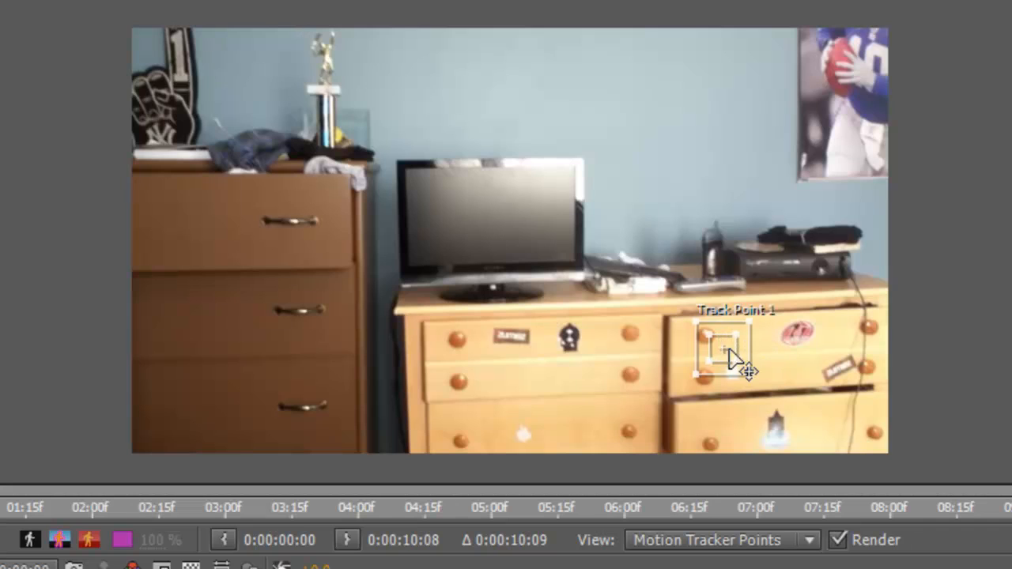
pyautogui.moveTo(762, 372)
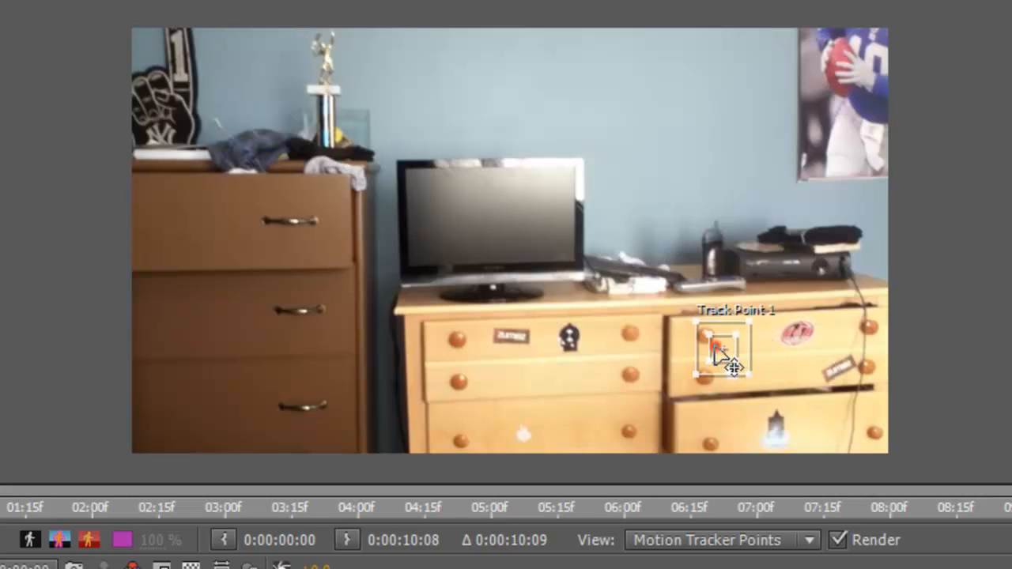
pyautogui.moveTo(719, 352); pyautogui.dragTo(572, 171)
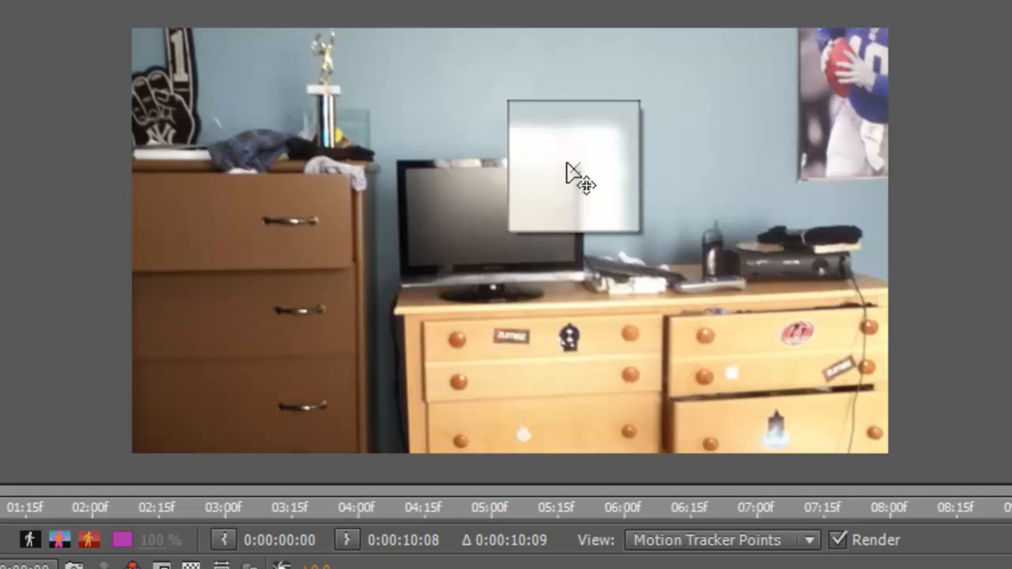
pyautogui.click(572, 171)
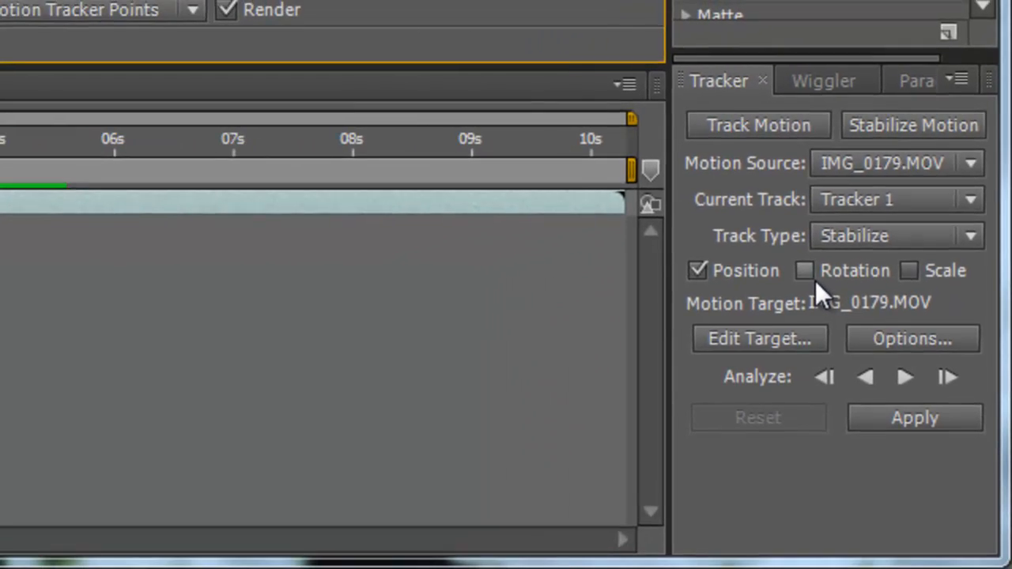
# Step: Enable Rotation alongside Position, adding a second linked track point near the TV
pyautogui.click(804, 270)
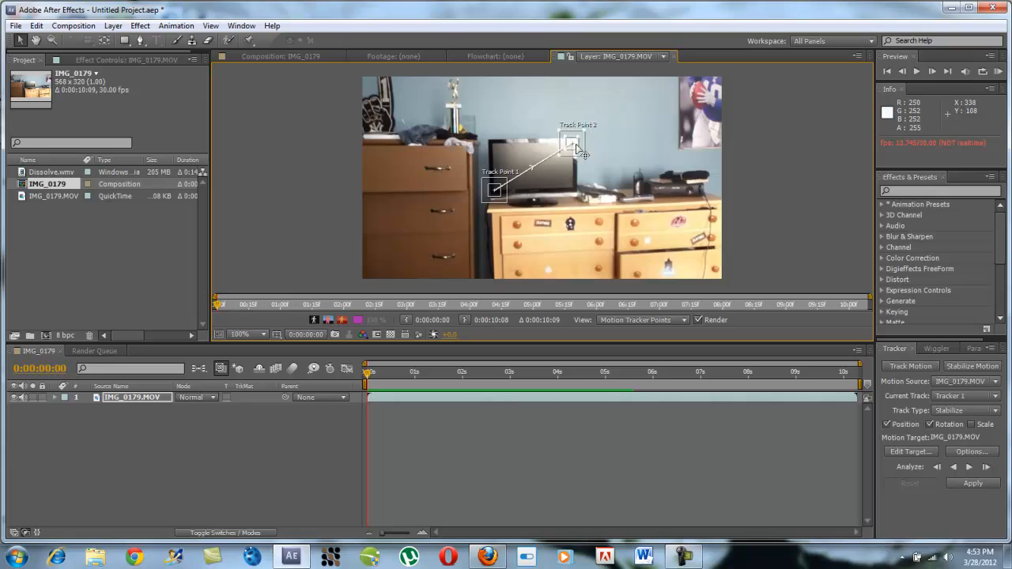
pyautogui.moveTo(518, 213)
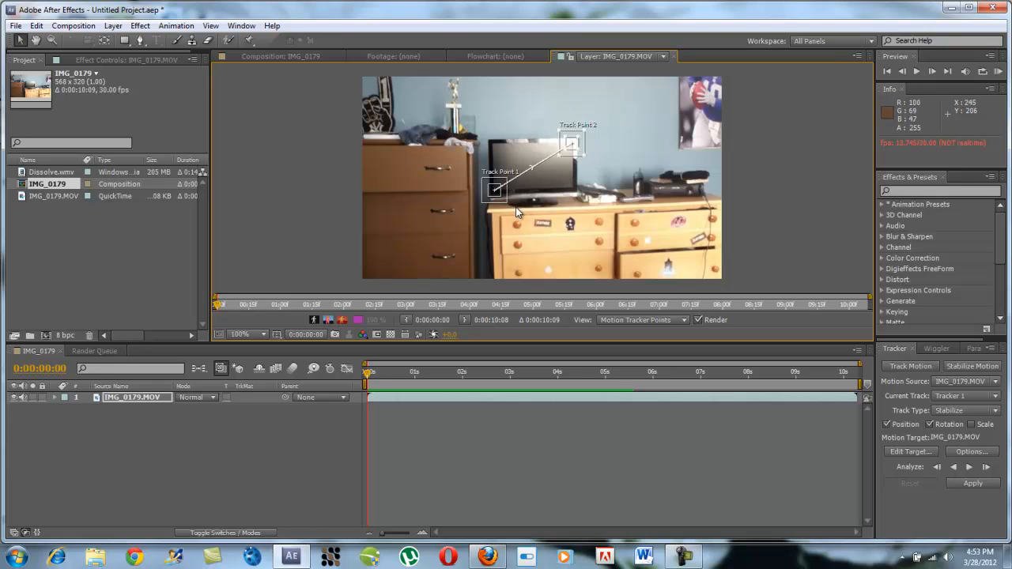
pyautogui.moveTo(477, 225)
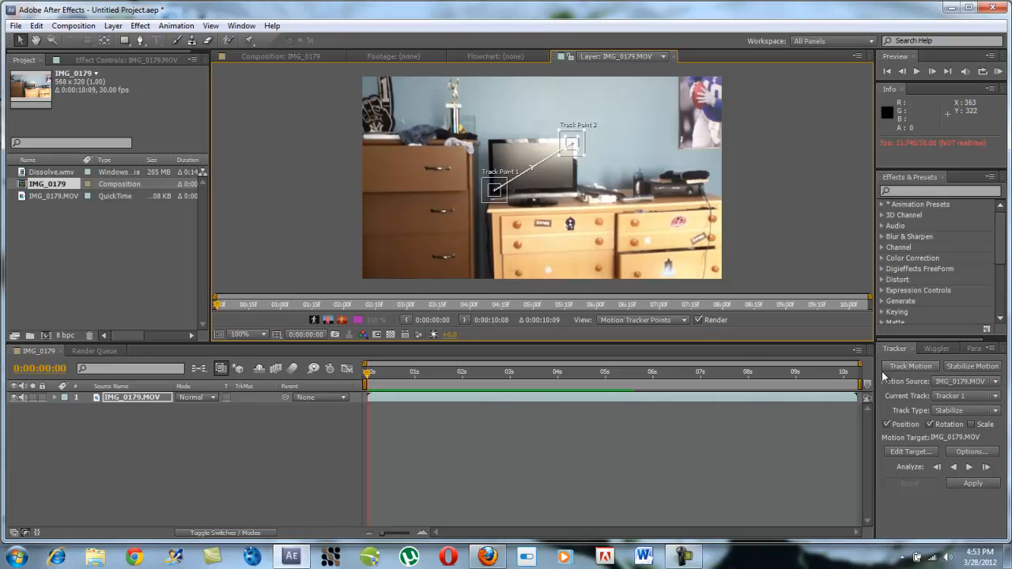
pyautogui.click(952, 466)
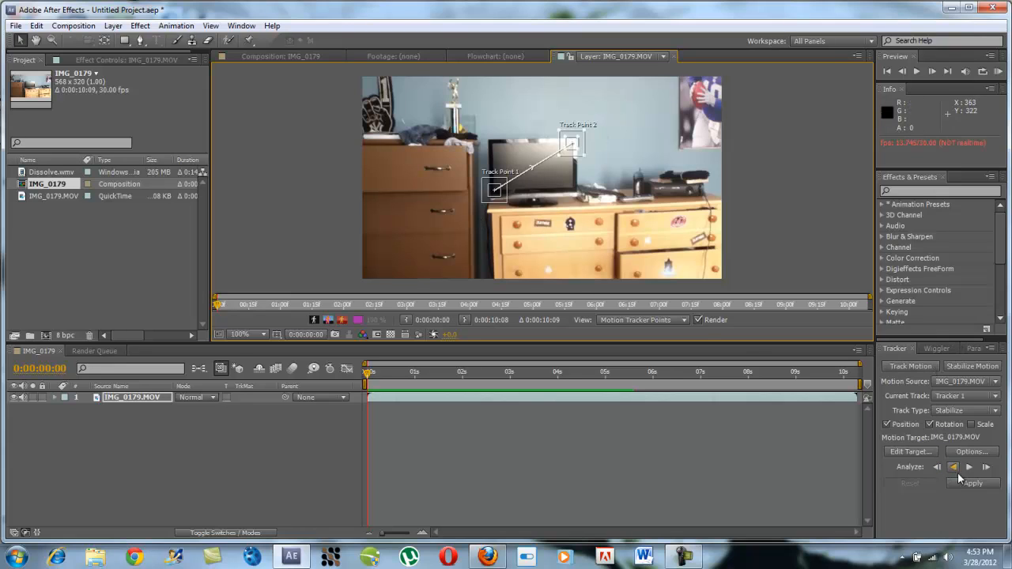
# Step: Analyze both track points forward through the entire clip to capture the camera shake
pyautogui.click(970, 467)
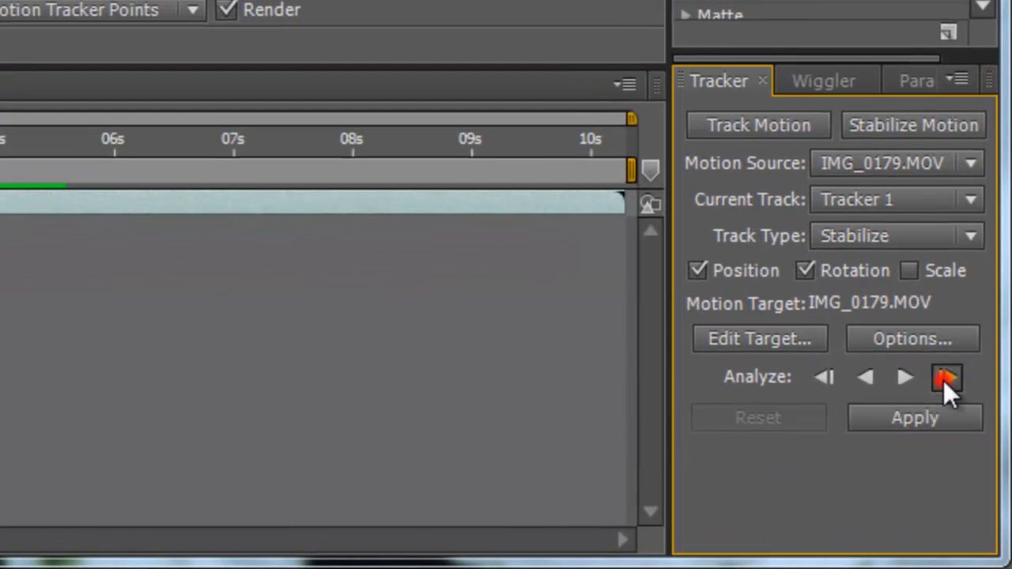
pyautogui.click(946, 377)
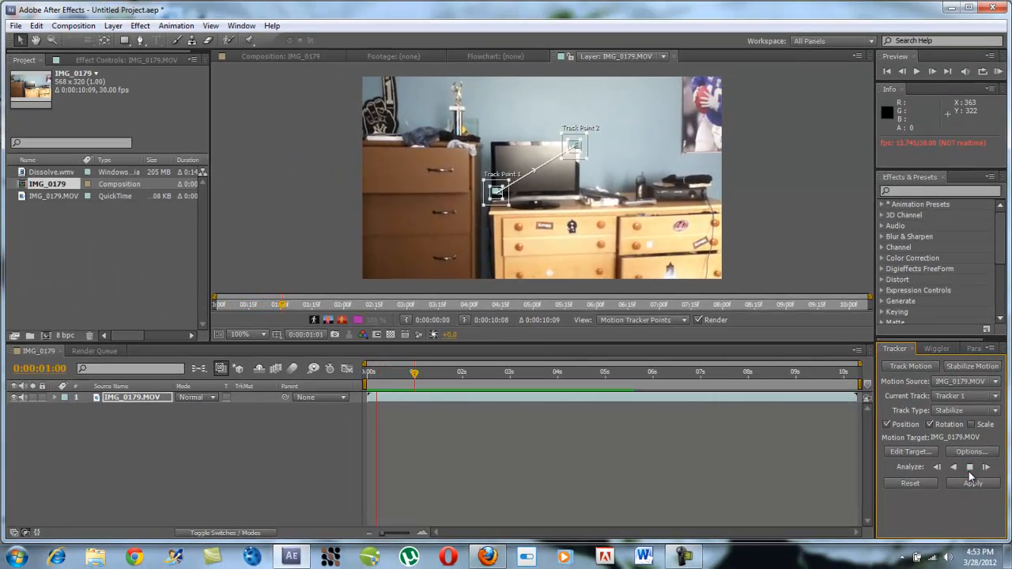
pyautogui.click(986, 466)
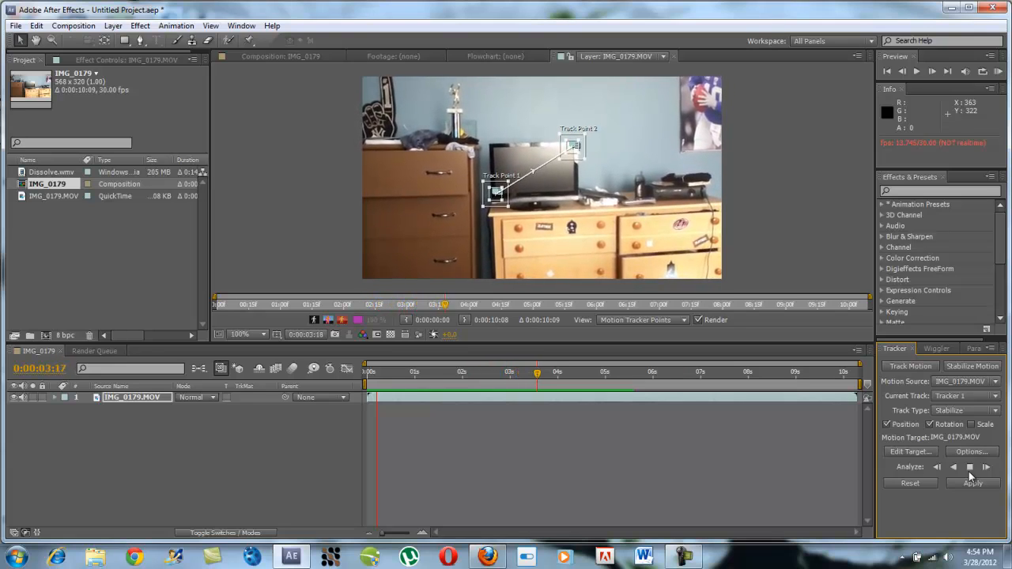
pyautogui.click(987, 467)
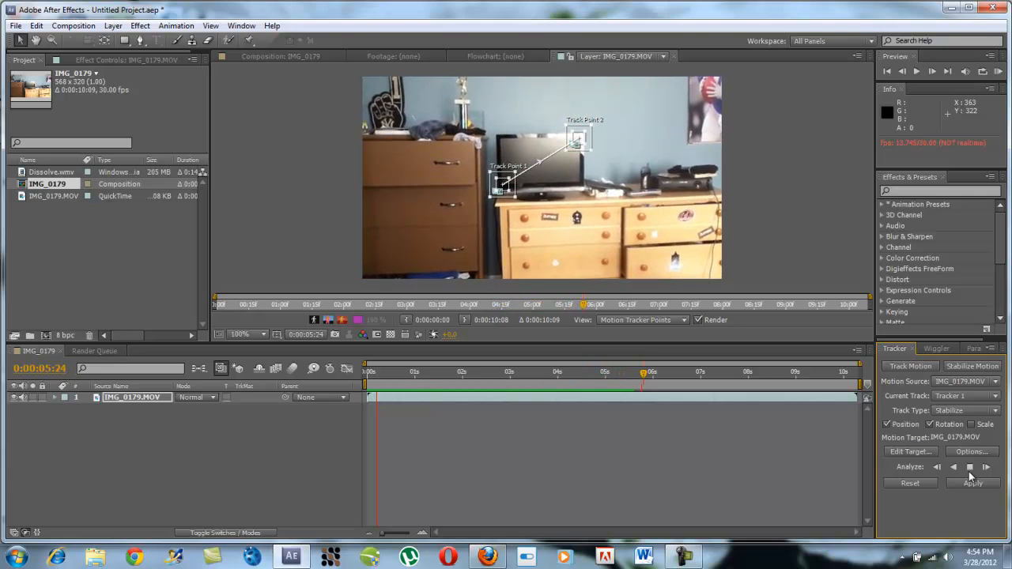
pyautogui.click(985, 467)
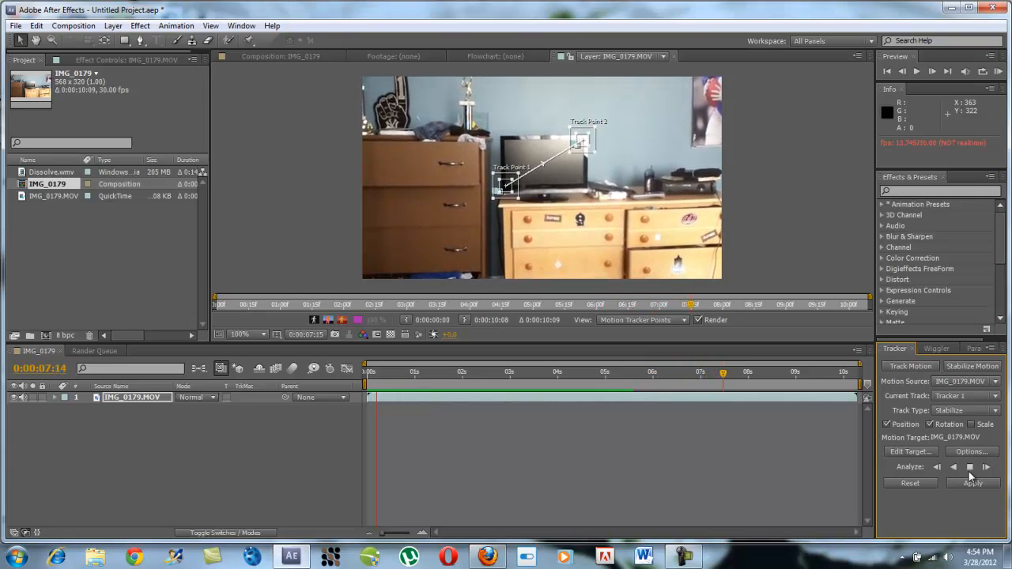
pyautogui.click(986, 466)
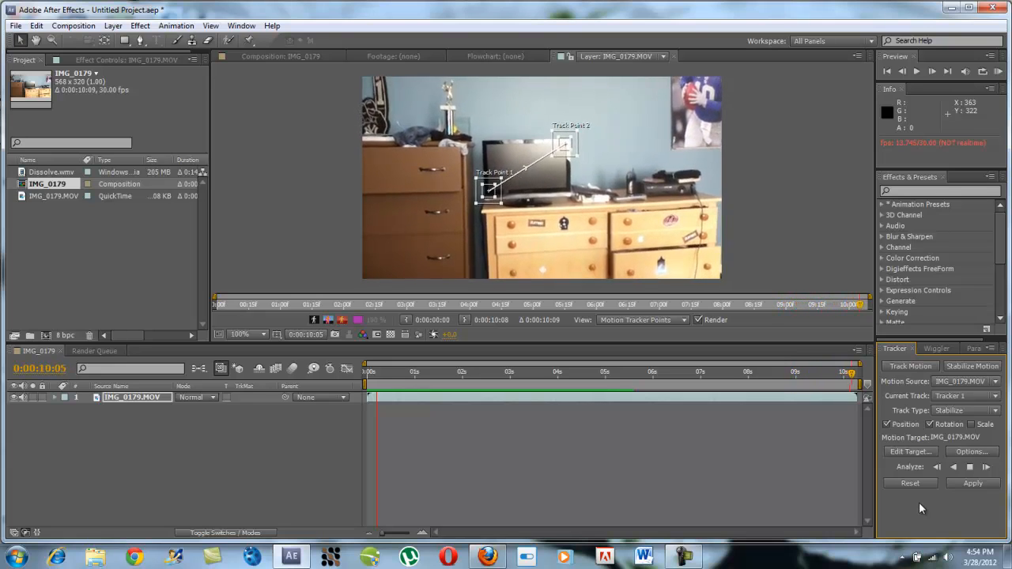
pyautogui.click(970, 467)
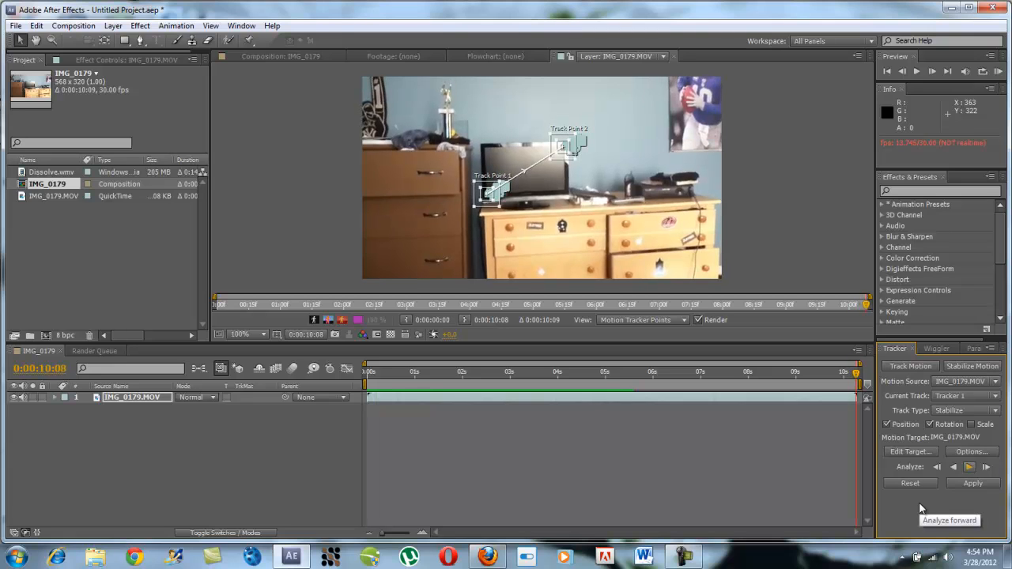
# Step: Target the footage layer and apply the stabilization in X and Y dimensions
pyautogui.click(909, 452)
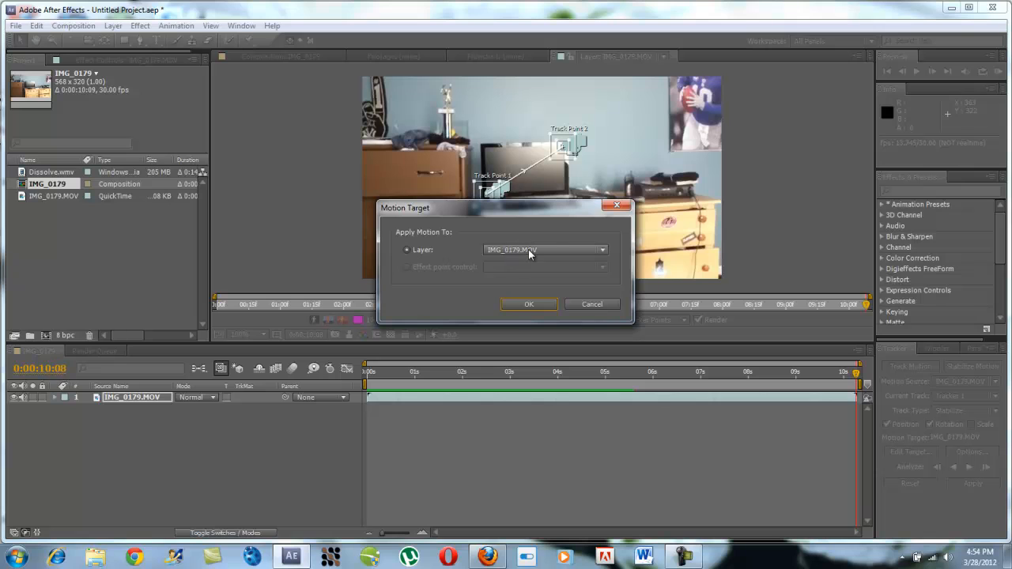
pyautogui.click(528, 303)
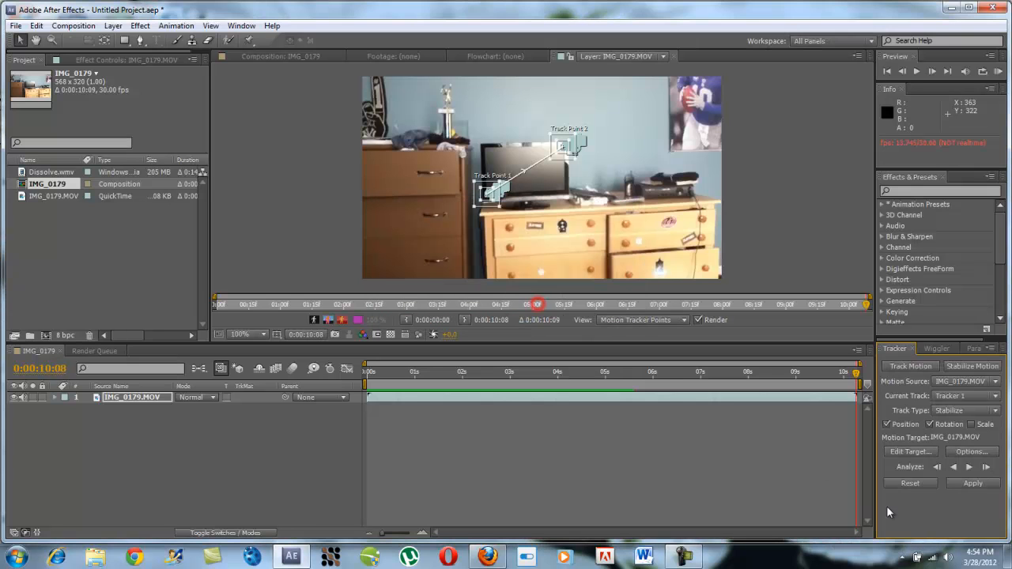
pyautogui.click(973, 484)
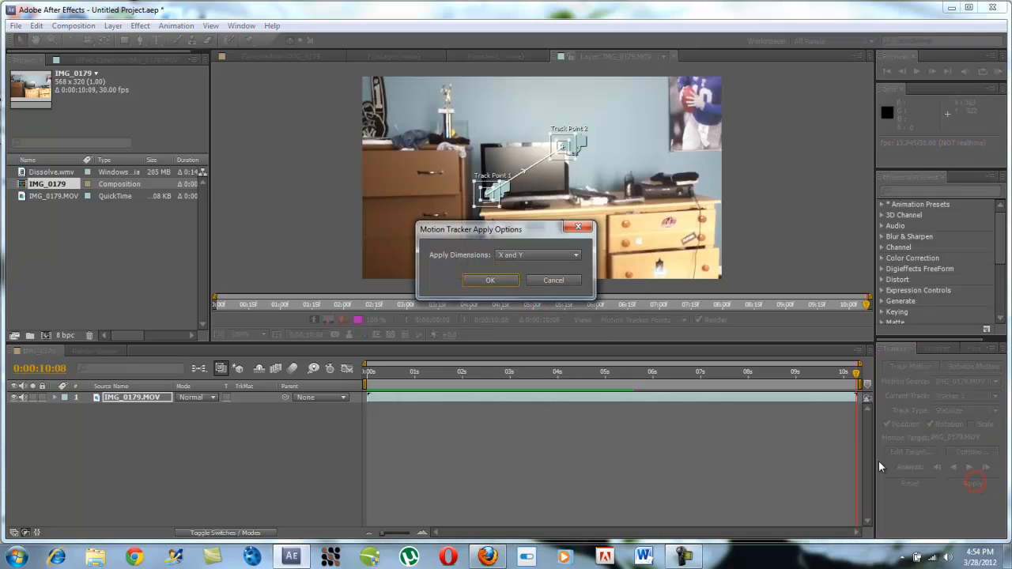
pyautogui.click(490, 280)
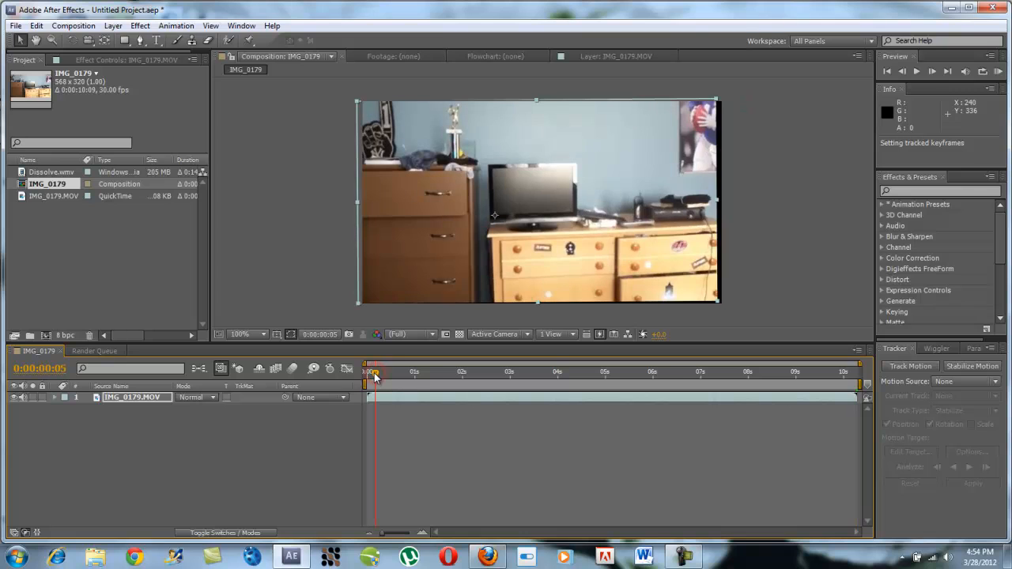
pyautogui.moveTo(374, 372); pyautogui.dragTo(451, 371)
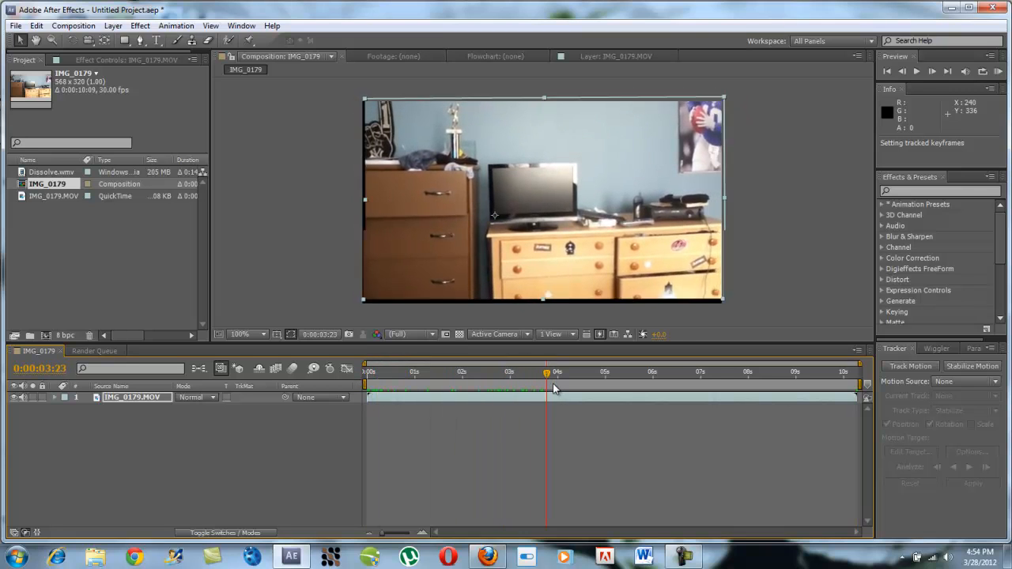
pyautogui.click(677, 372)
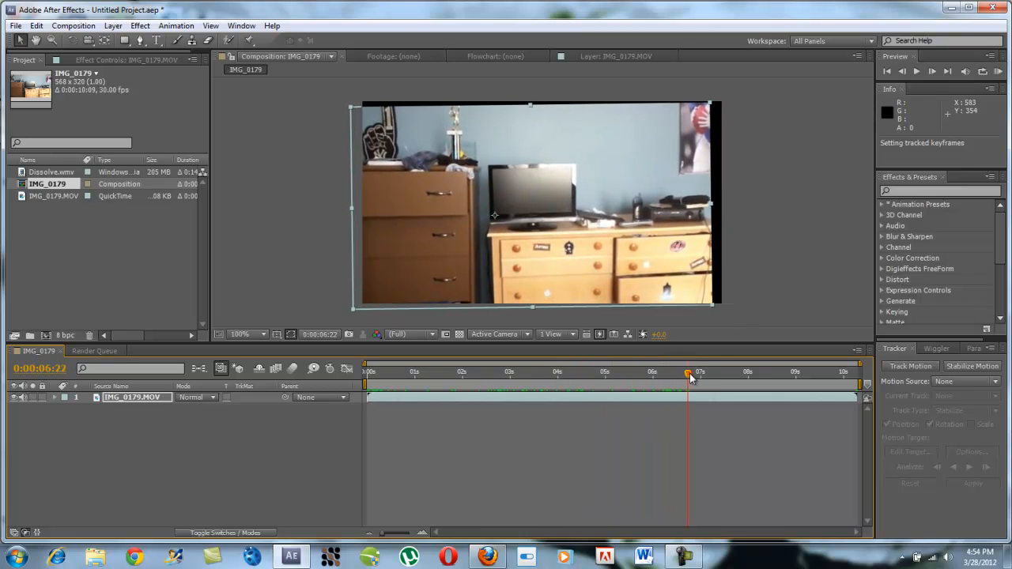
pyautogui.click(366, 372)
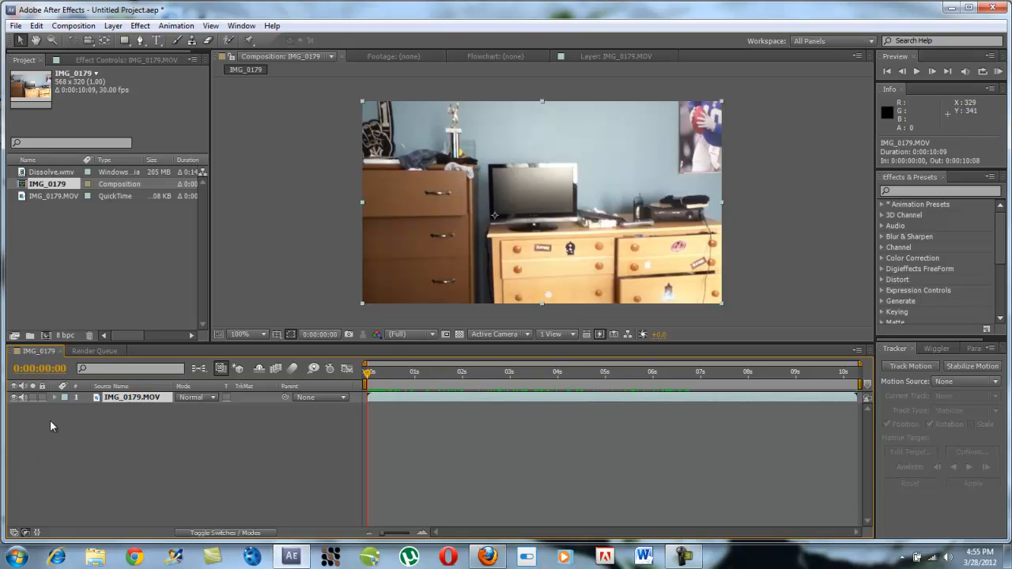
# Step: Reveal the footage layer's properties and isolate its Scale property
pyautogui.click(53, 397)
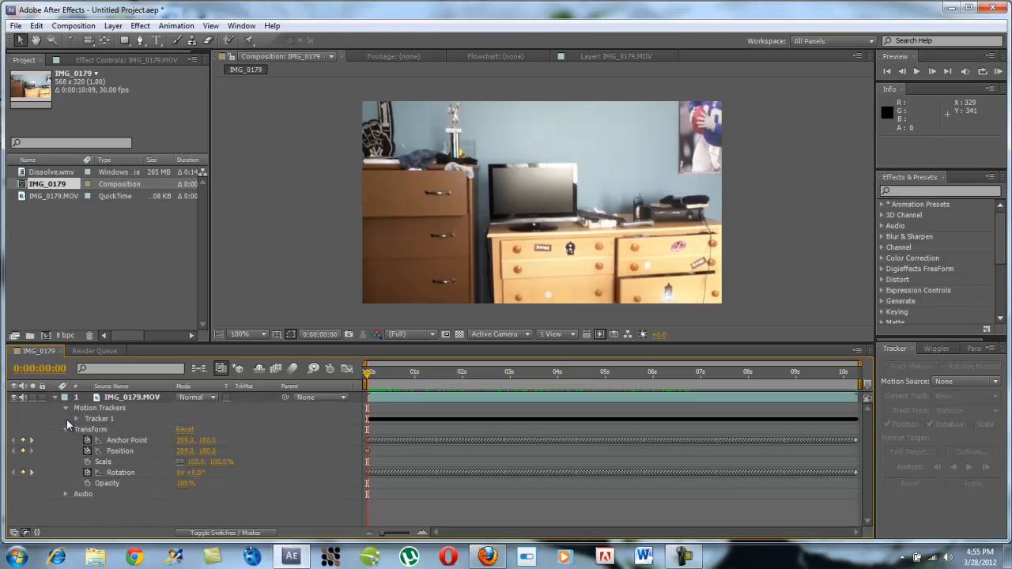
pyautogui.click(67, 397)
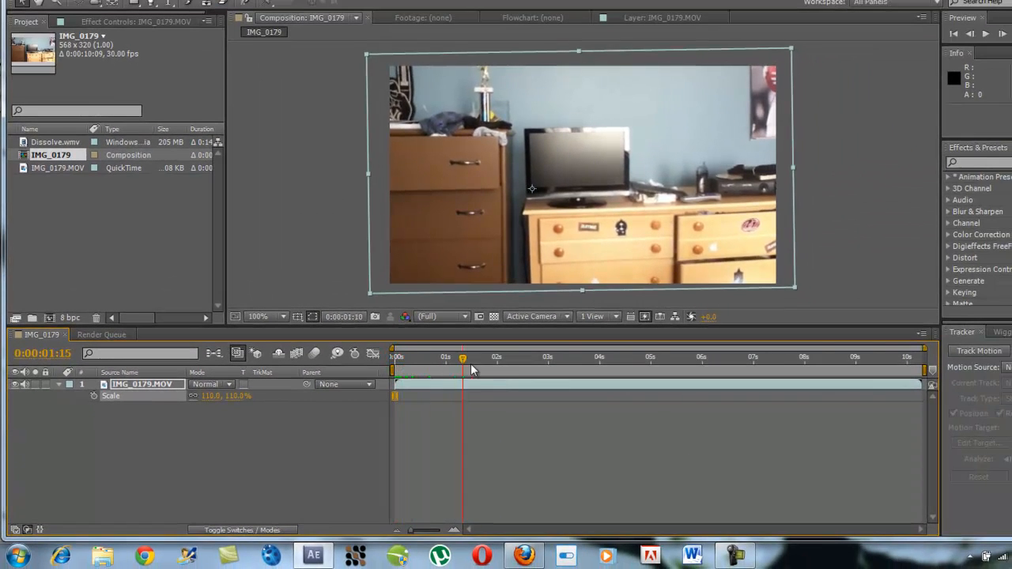
# Step: From the clip start, scale the layer up by its corner handle and preview the result
pyautogui.click(598, 357)
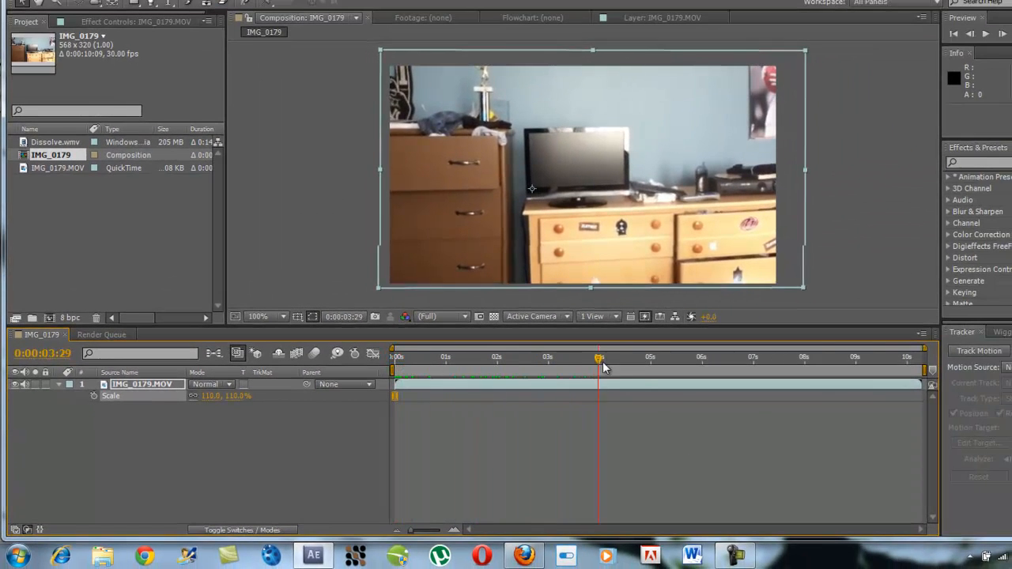
pyautogui.moveTo(598, 357); pyautogui.dragTo(908, 357)
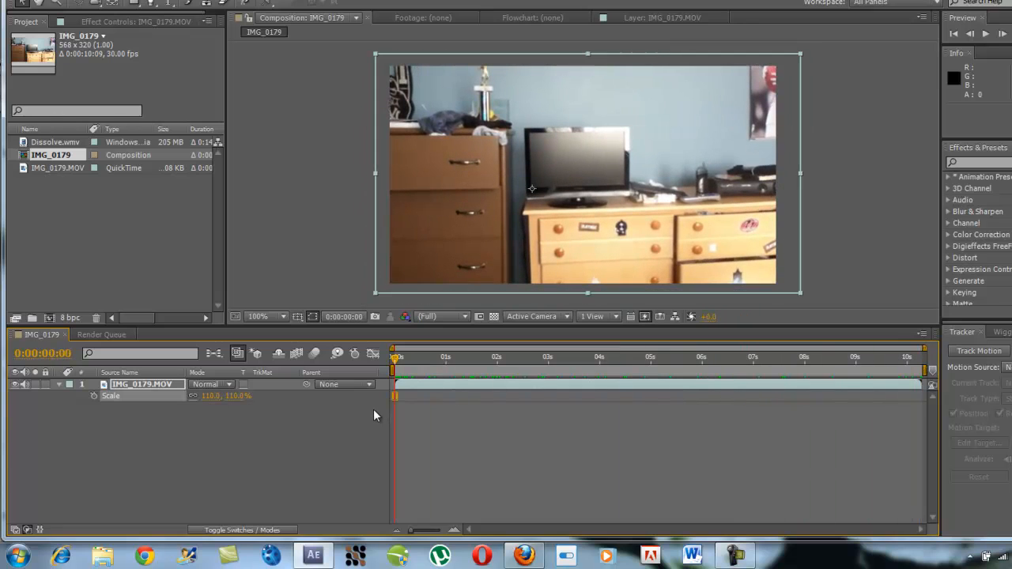
pyautogui.moveTo(418, 456)
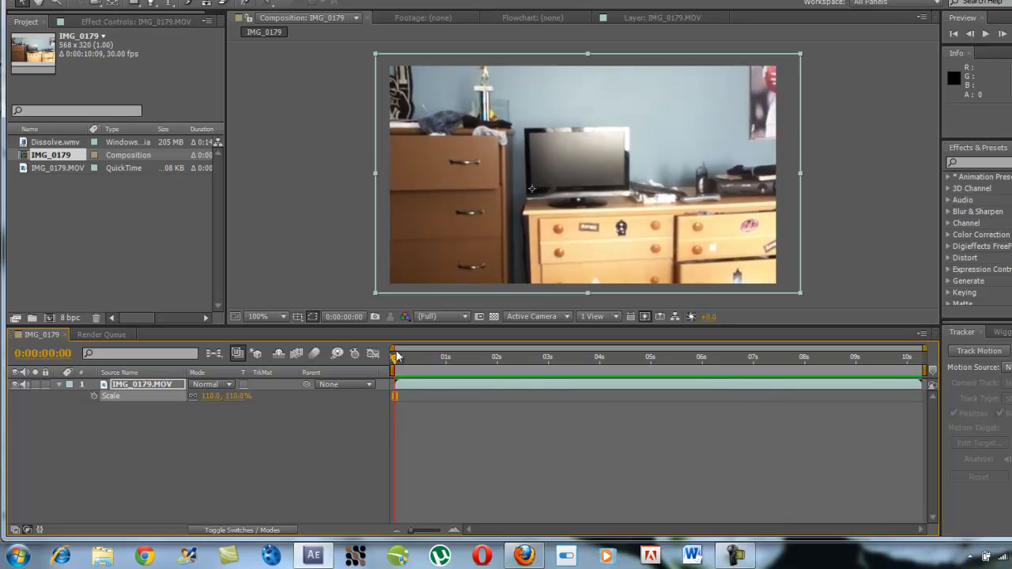
pyautogui.moveTo(378, 298)
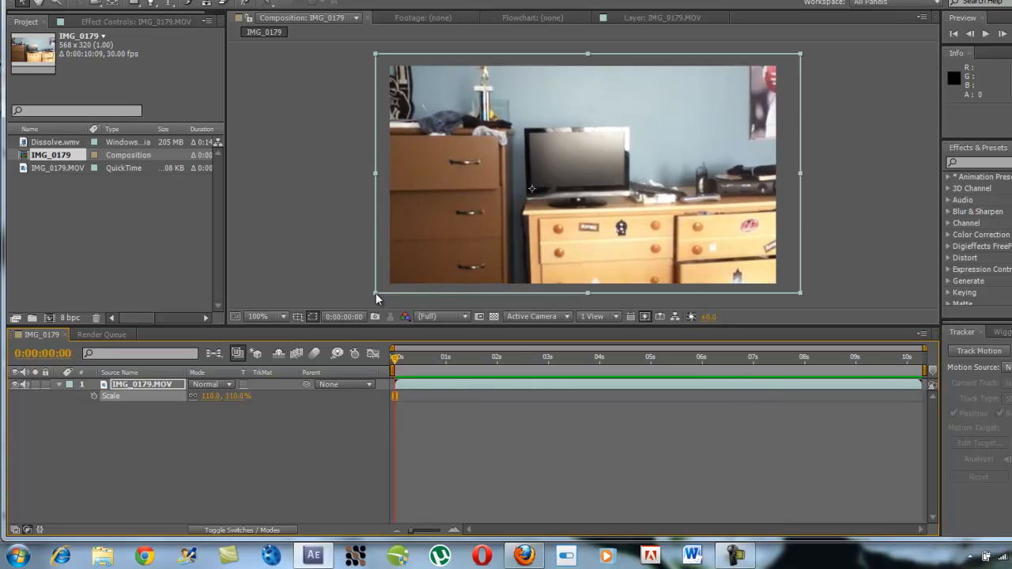
pyautogui.moveTo(376, 294); pyautogui.dragTo(382, 288)
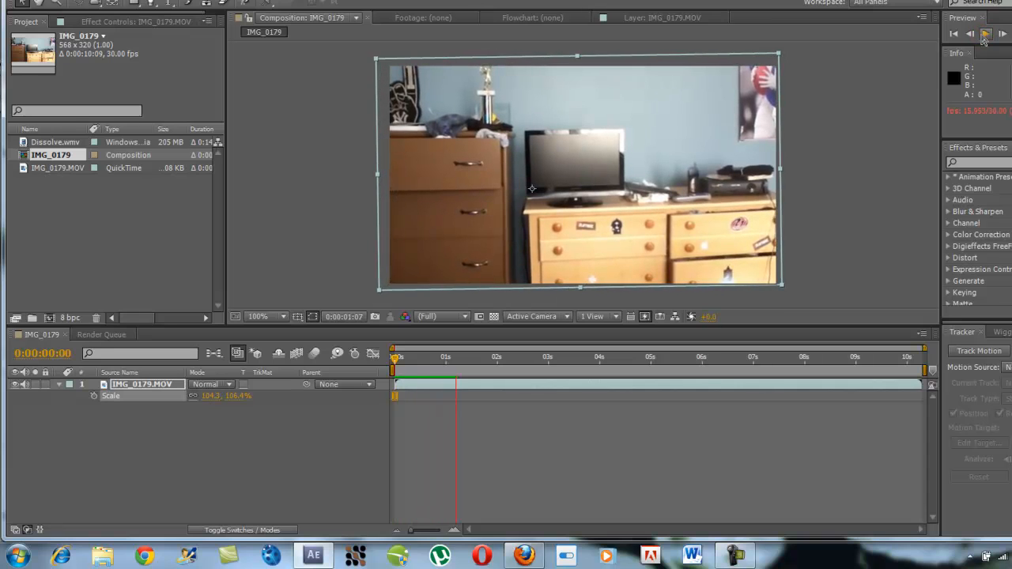
pyautogui.click(987, 33)
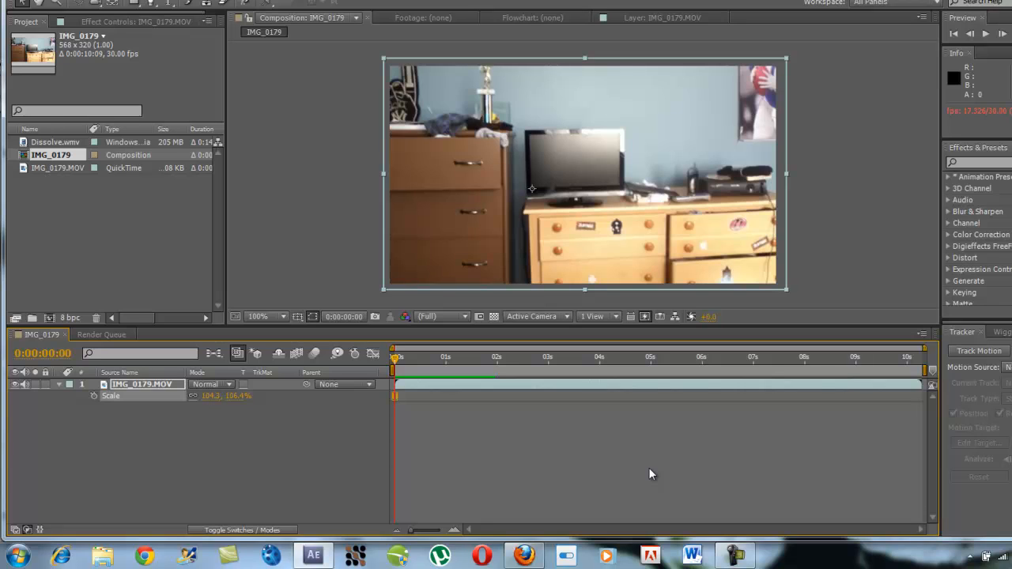
pyautogui.moveTo(430, 144)
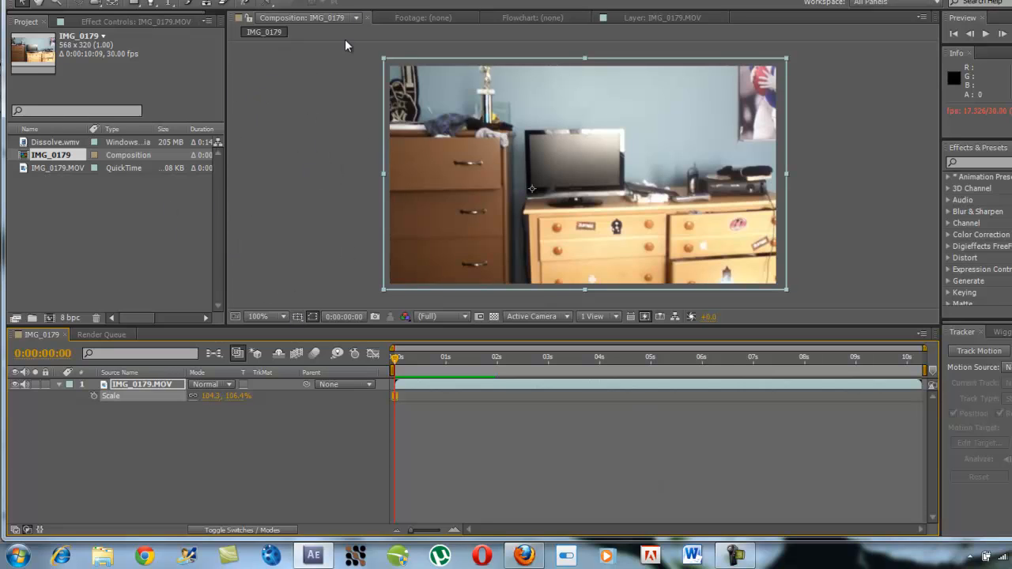
pyautogui.moveTo(284, 243)
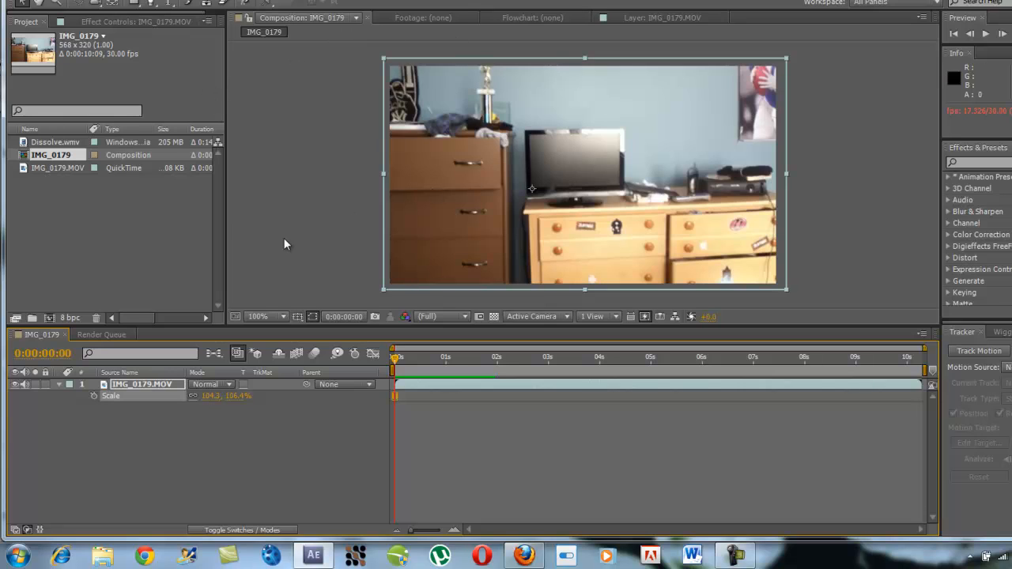